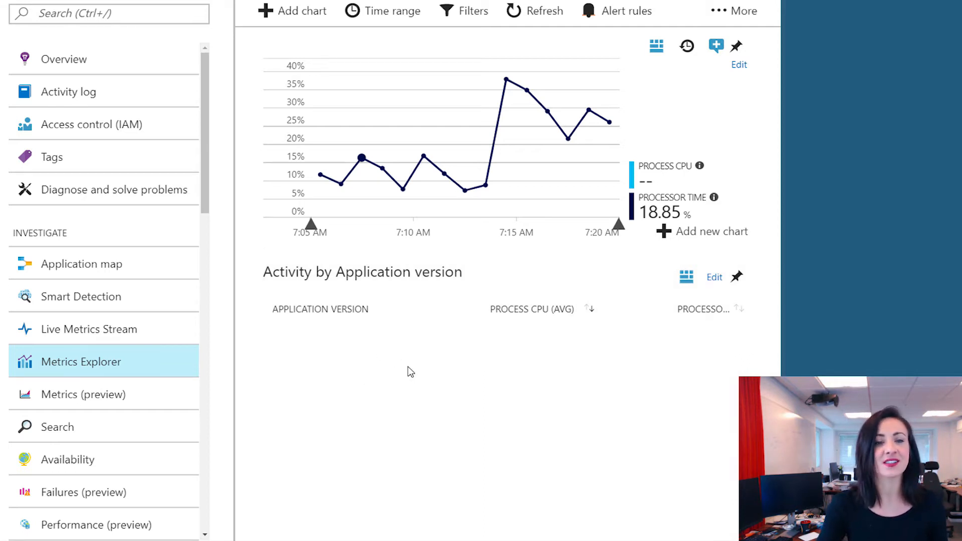
mouse_move(438, 383)
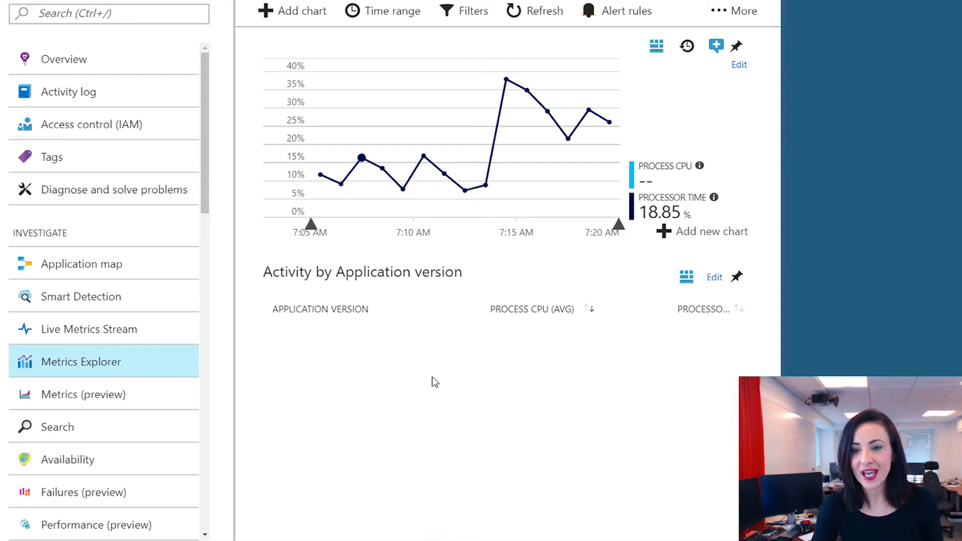
mouse_move(420, 374)
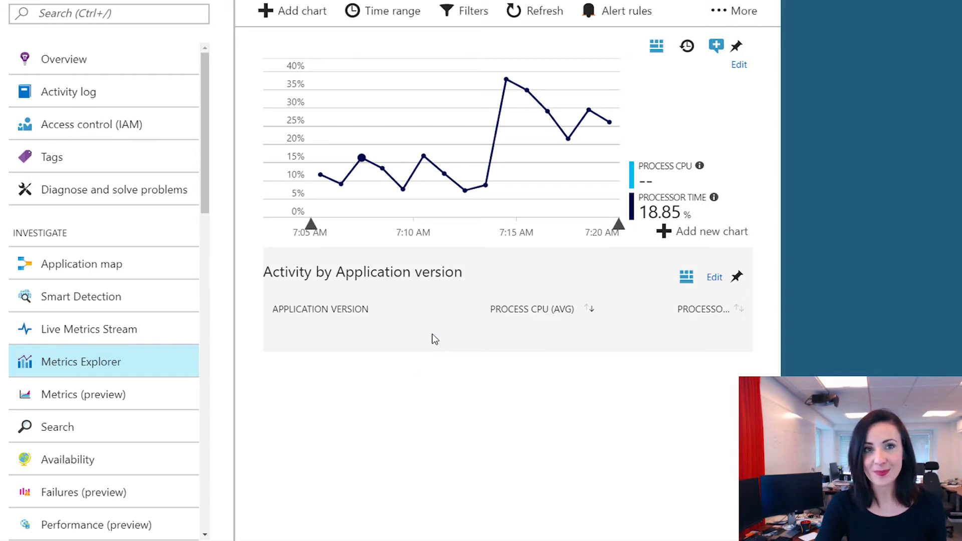
mouse_move(463, 367)
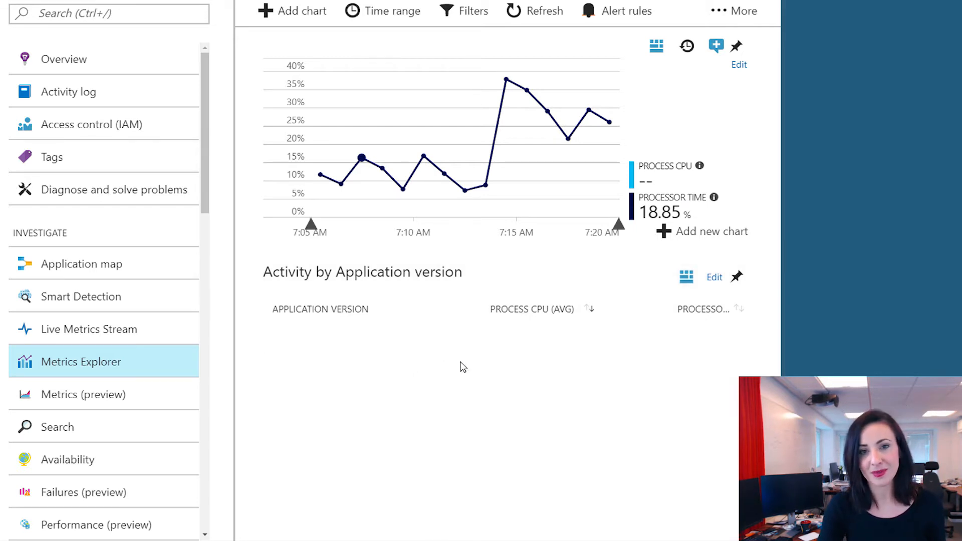
mouse_move(430, 380)
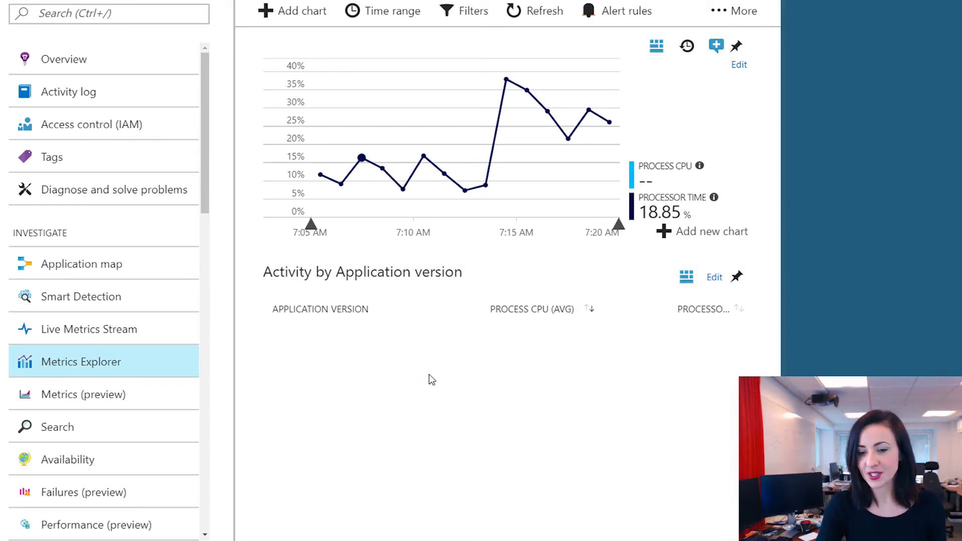
mouse_move(560, 445)
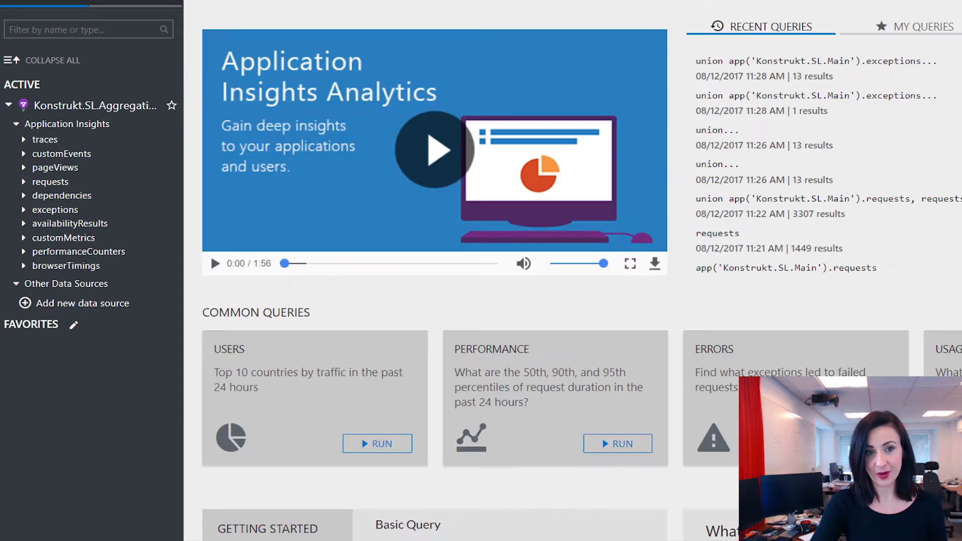
mouse_move(121, 110)
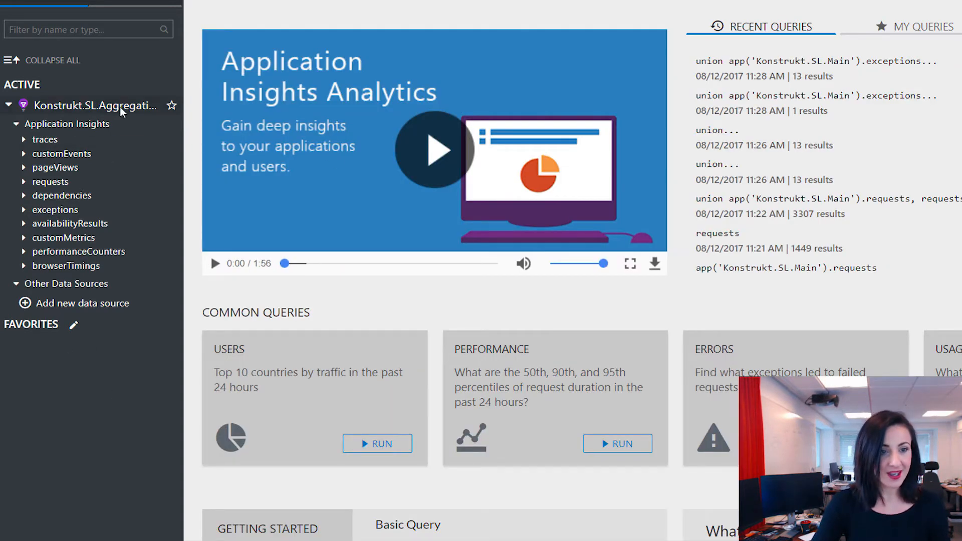
mouse_move(95, 105)
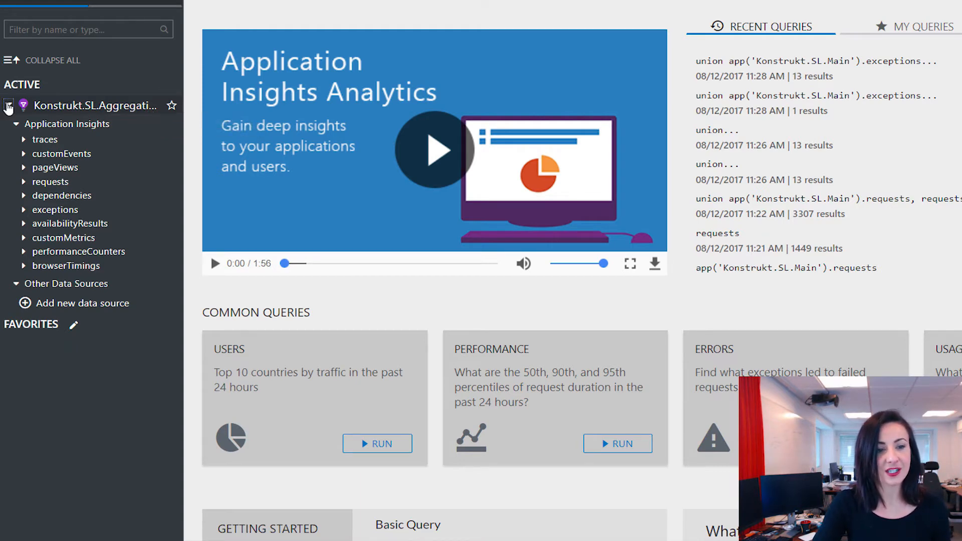
Step: Open Settings > Favorites via Add new data source and scroll the nine Konstrukt apps
left_click(8, 106)
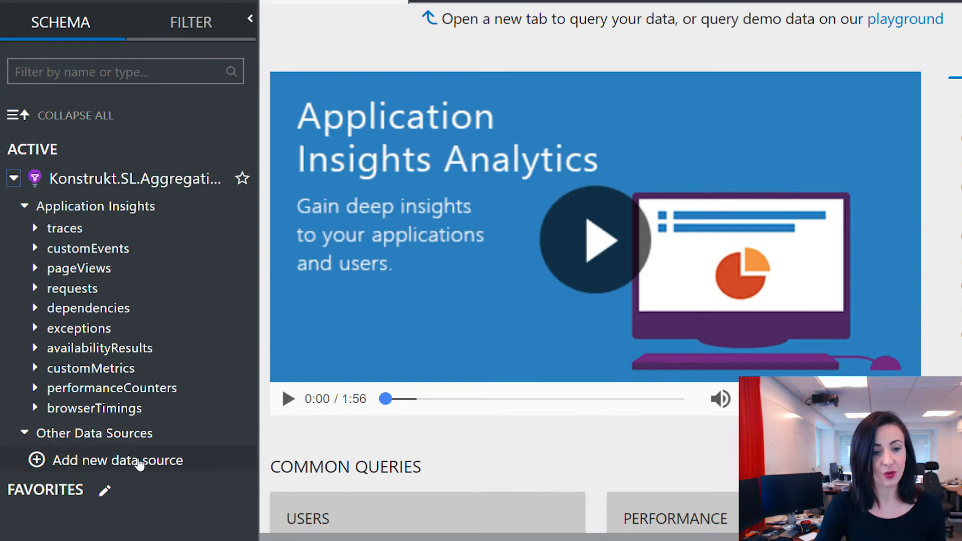
left_click(24, 433)
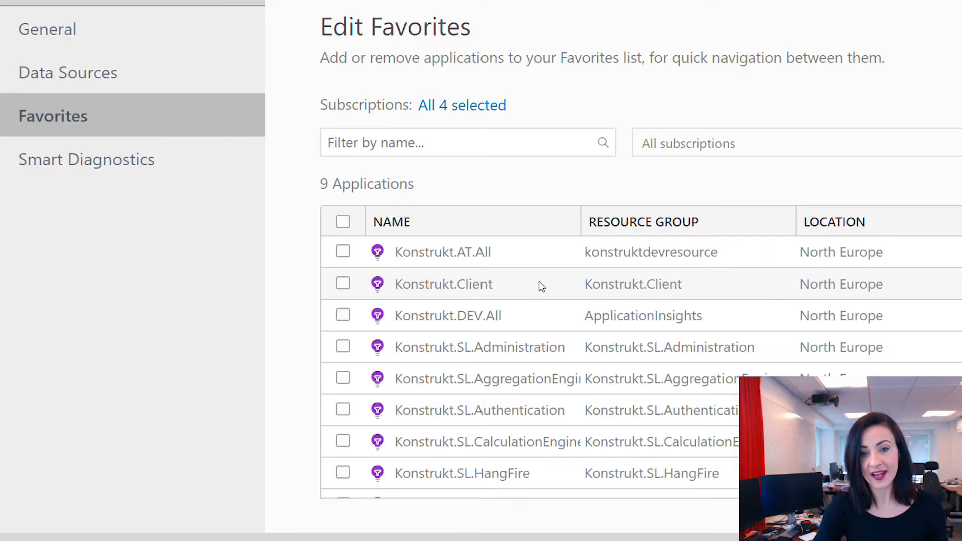
scroll("down", 3)
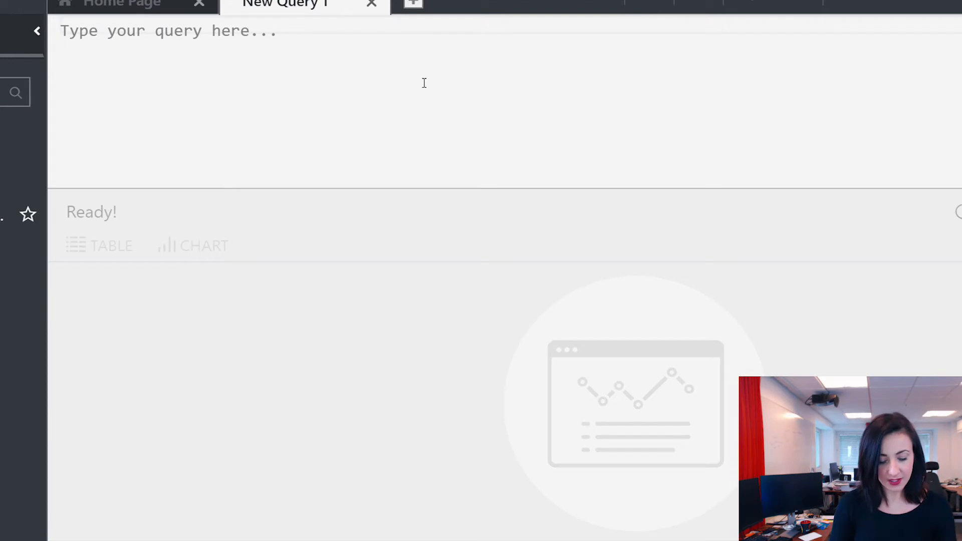
Step: Run a requests query over the last 6 hours, then select the query text to clear it
type("reu")
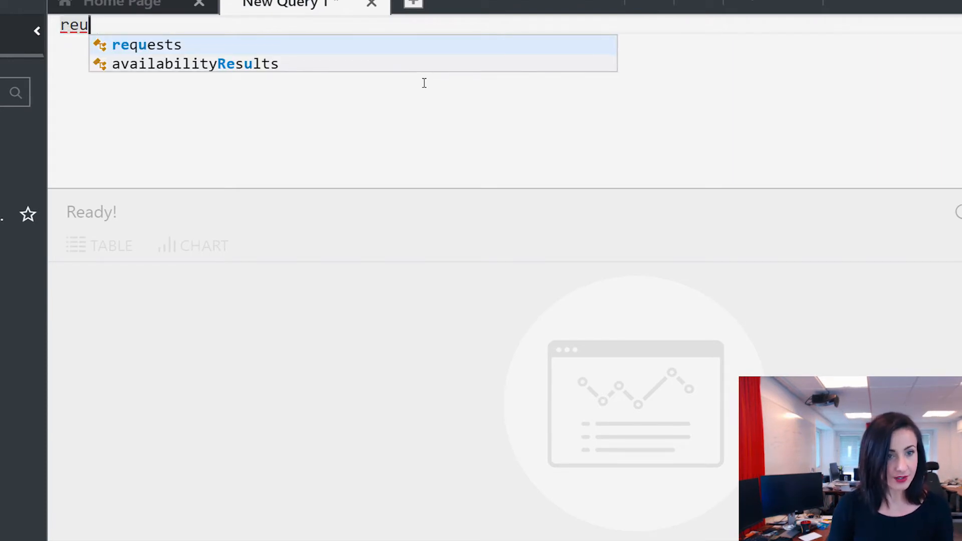
left_click(146, 44)
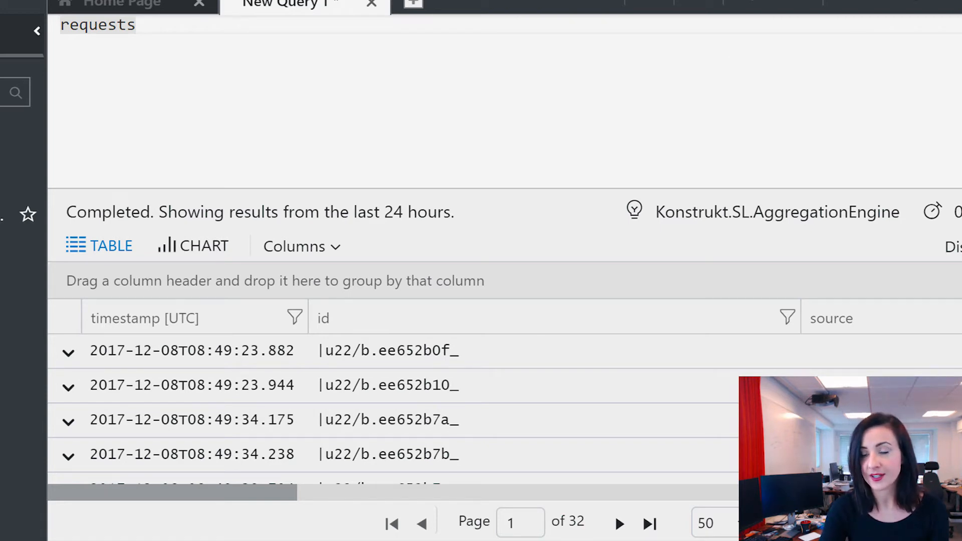
left_click(138, 24)
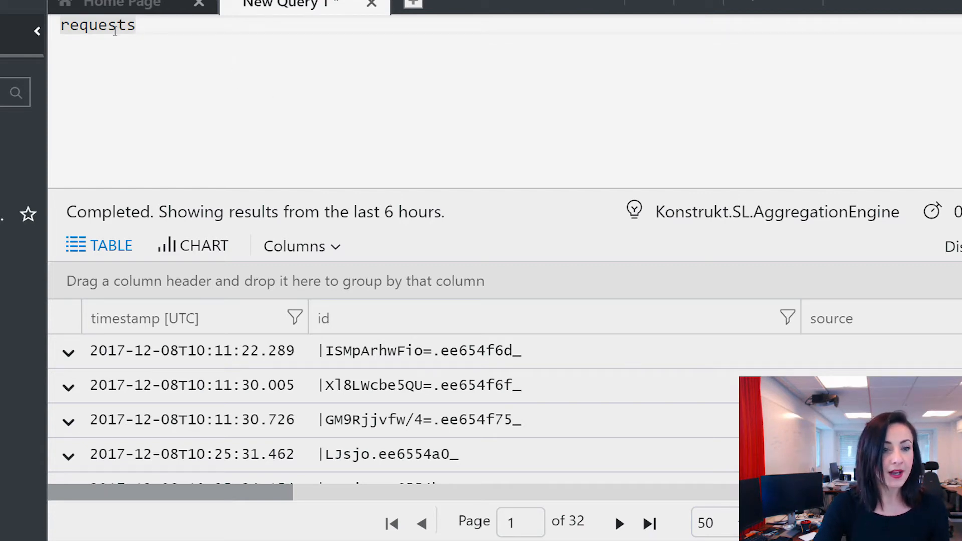
double_click(97, 25)
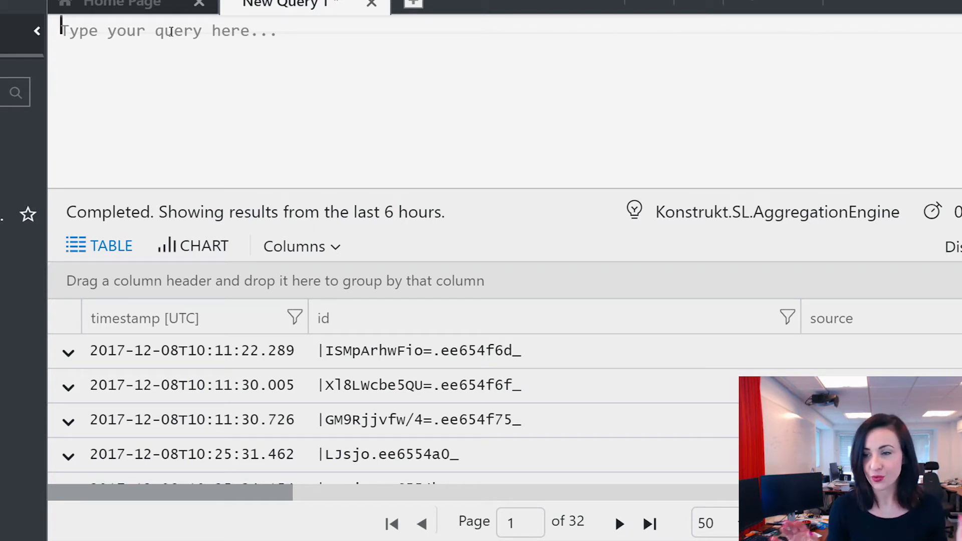
Step: Enter and run app('Konstrukt.SL.CalculationEngine').requests, then add a trailing comma
type("app(")
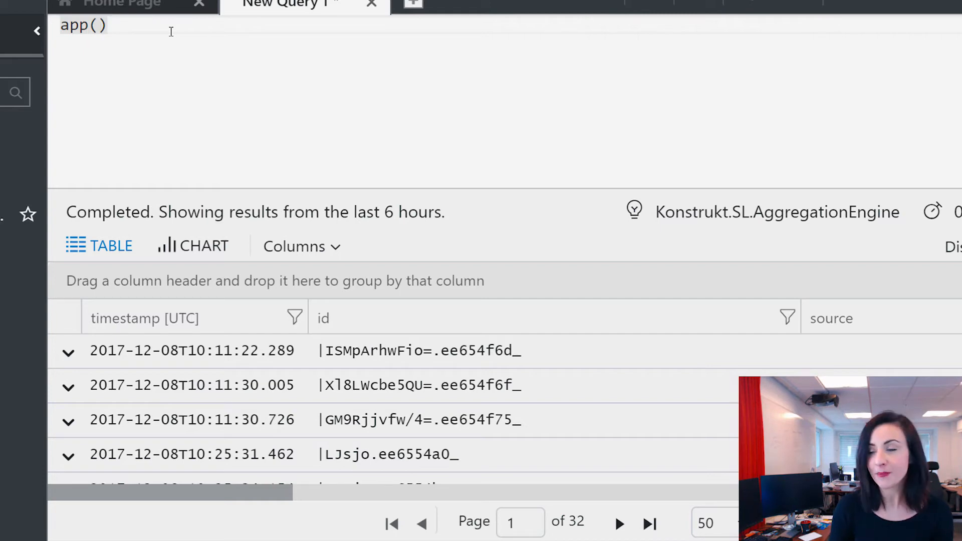
type("'")
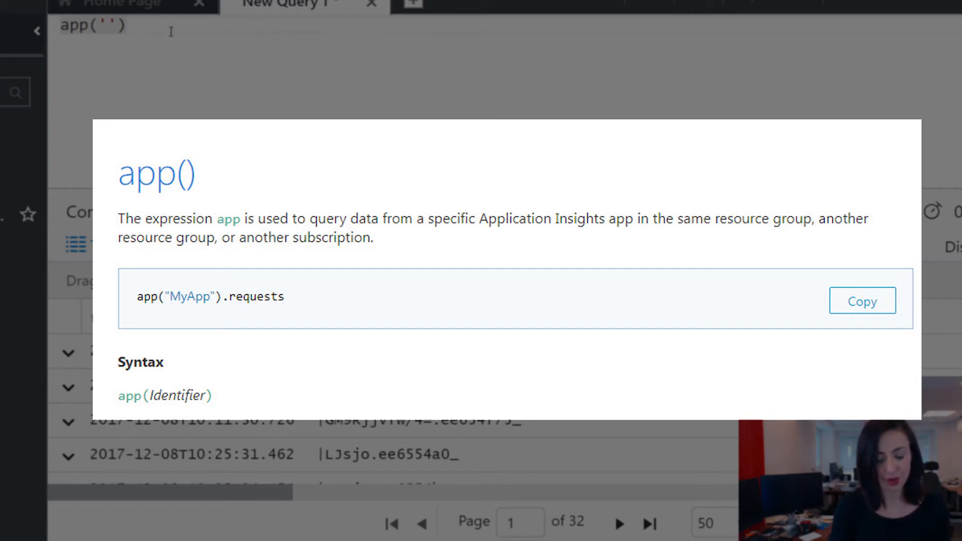
type("Konstrukt.SL.Calcu")
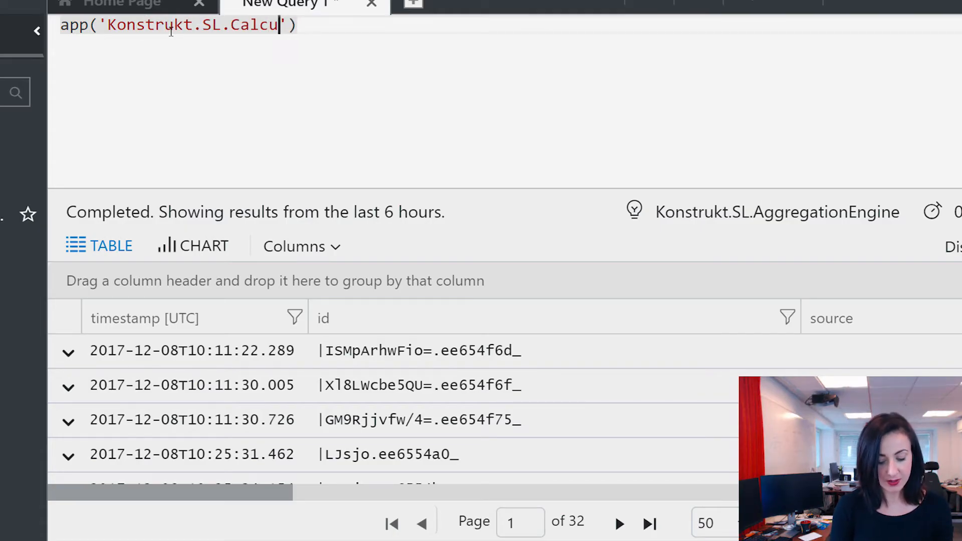
type("lationEngine")
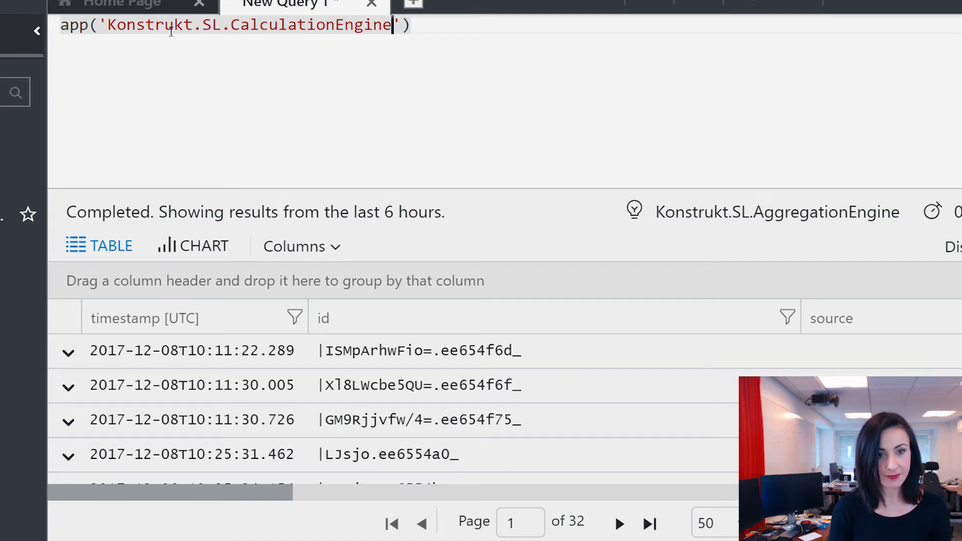
type(".")
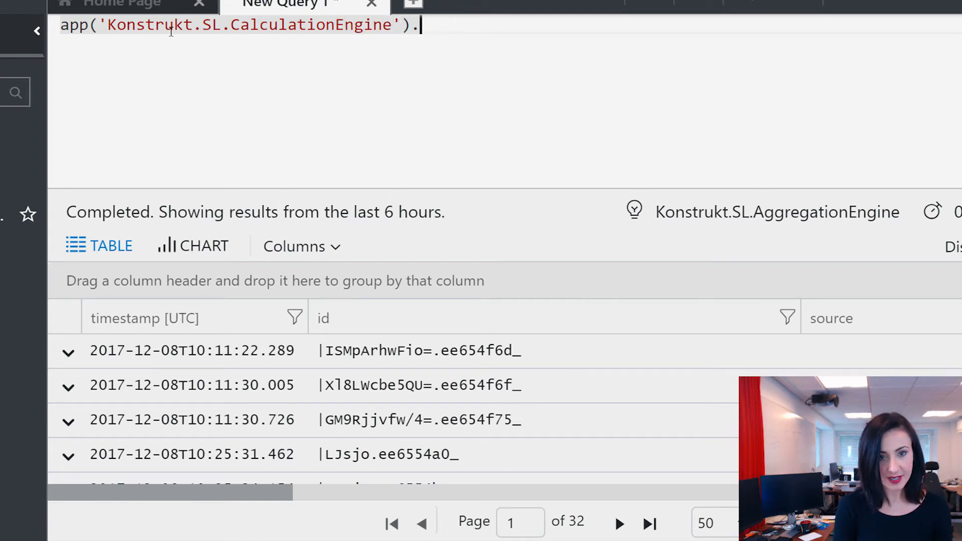
type("requests")
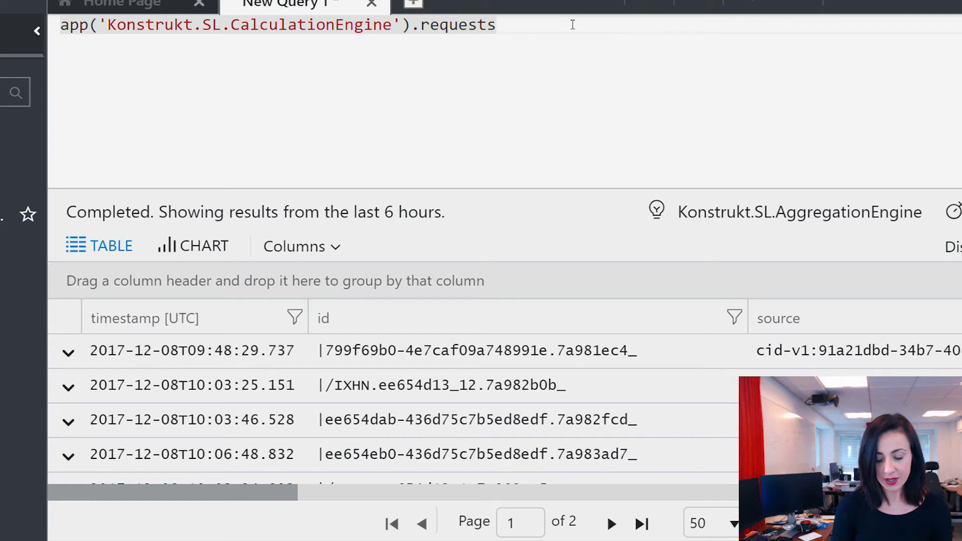
type(",")
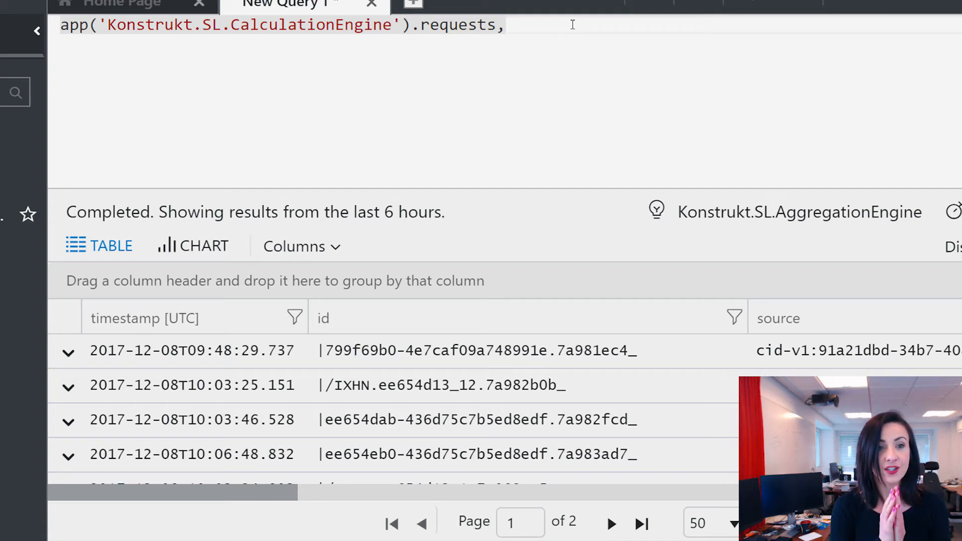
Step: Add a local source after the comma and prefix the query with union, correcting exceptions
type("re")
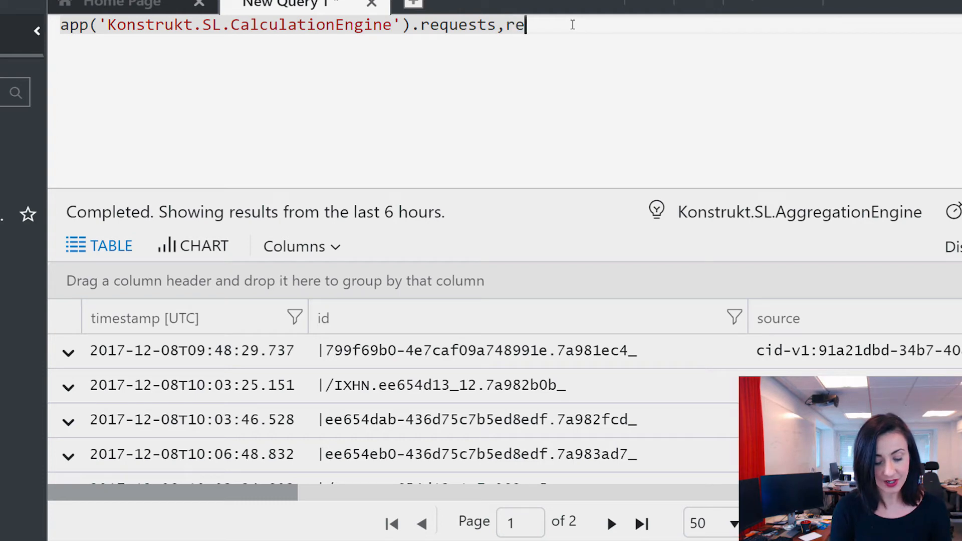
type("quets")
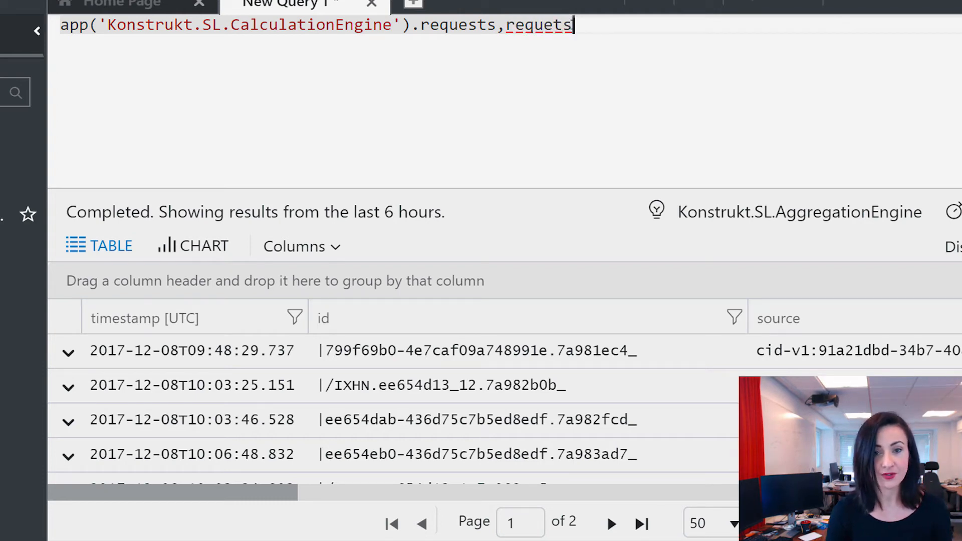
type("s")
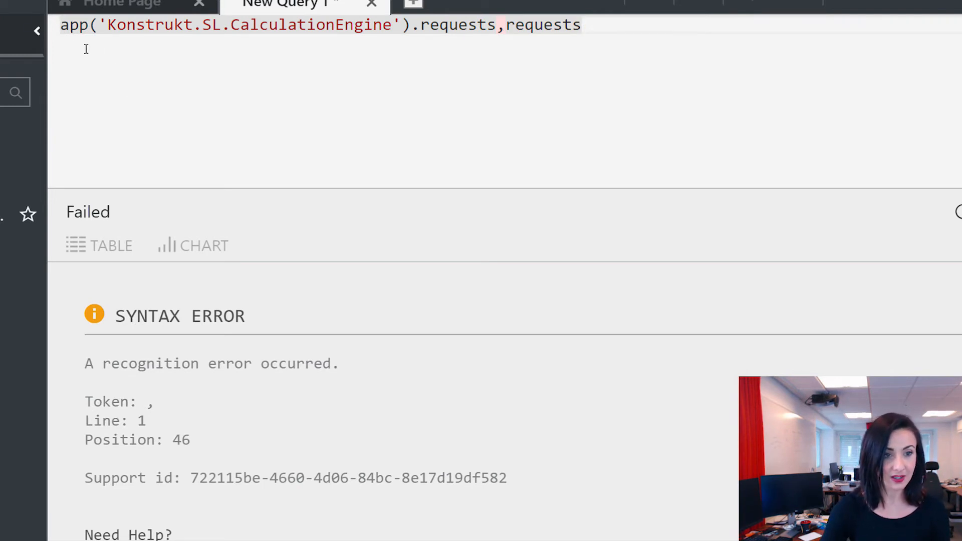
left_click(37, 30)
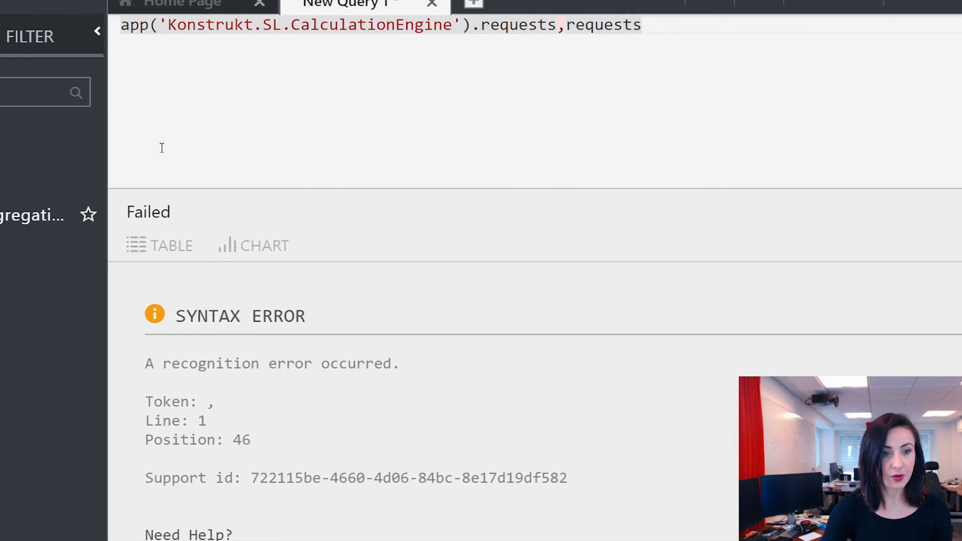
type("union")
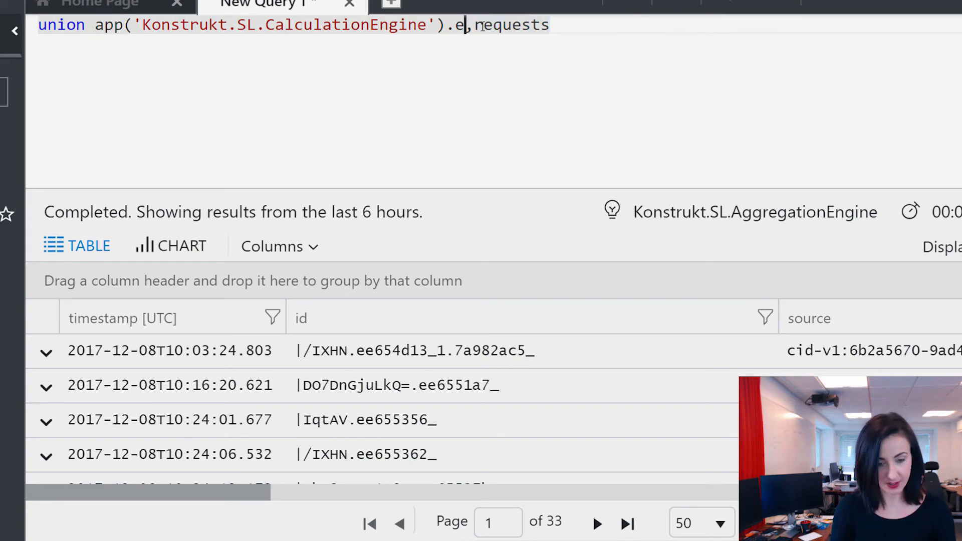
type("xcpet")
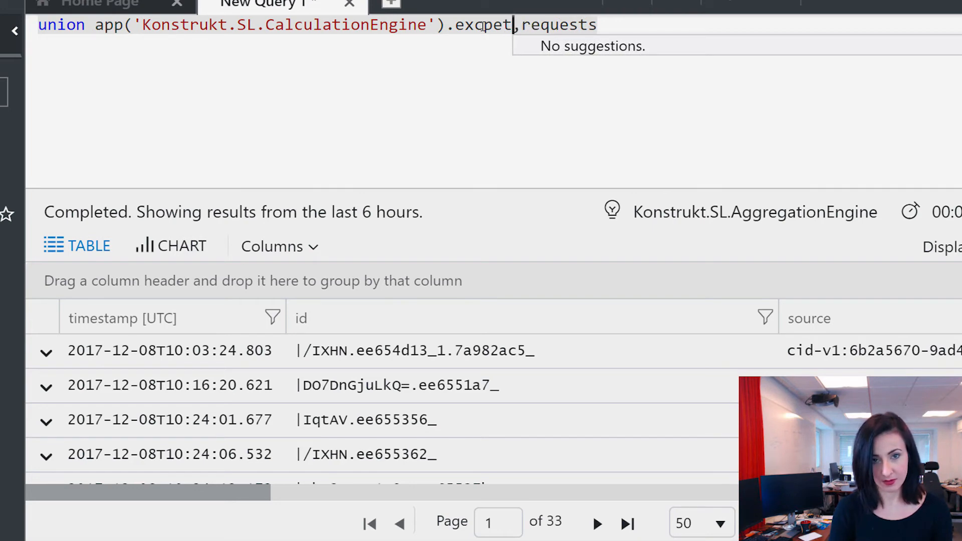
key("Backspace")
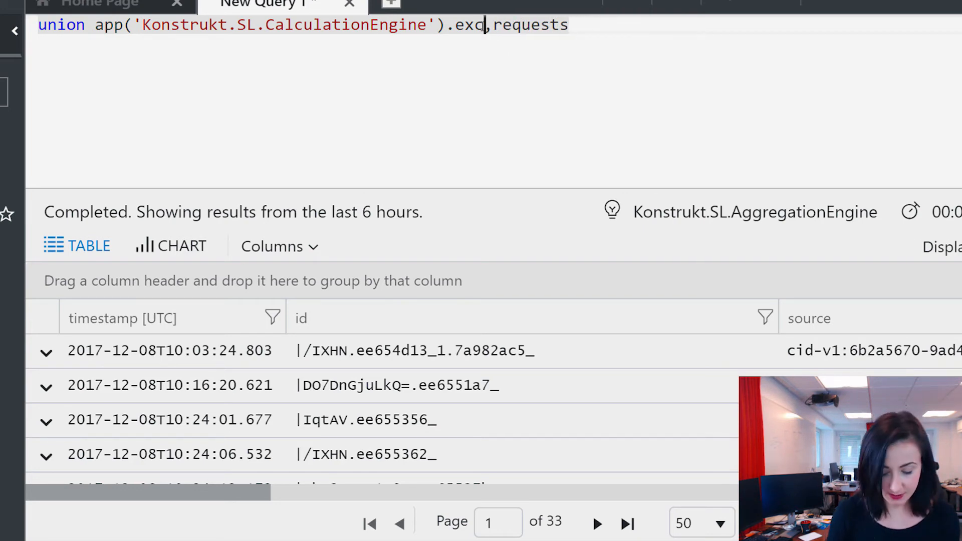
type("eptions")
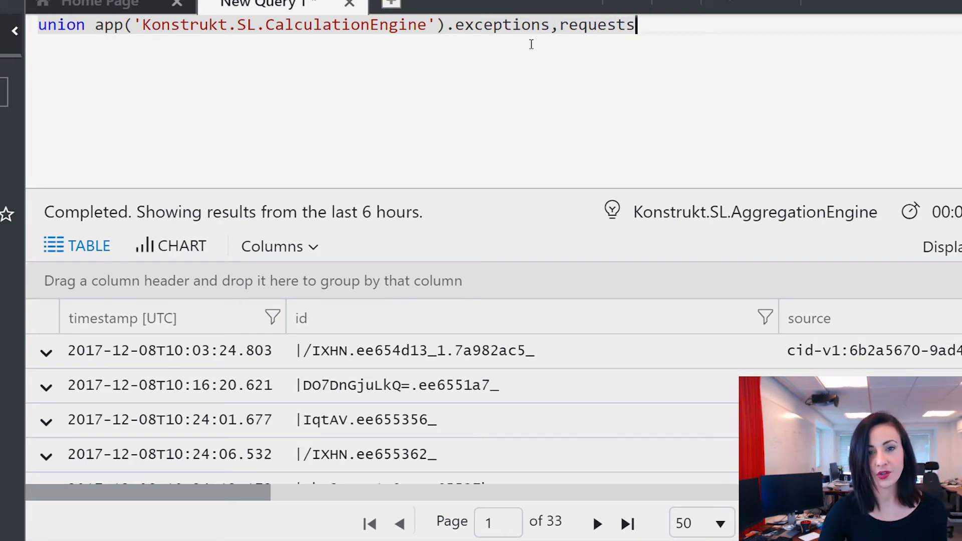
Step: Replace requests with exceptions on the CalculationEngine app line
double_click(596, 24)
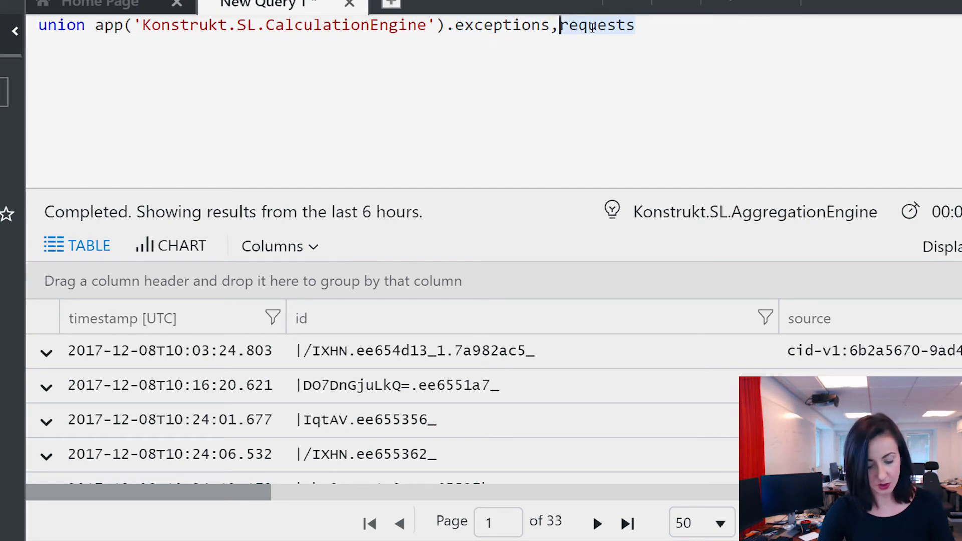
type("exceptions")
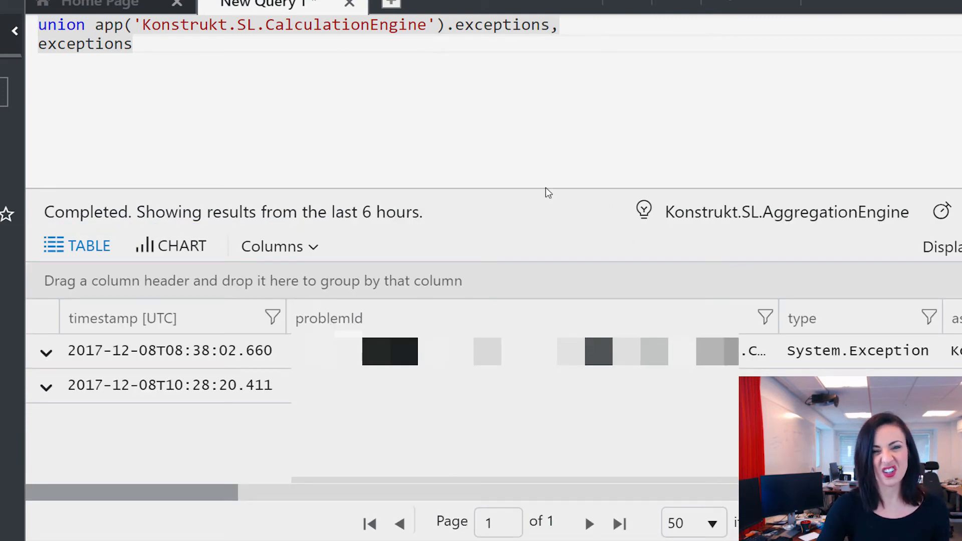
left_click(558, 25)
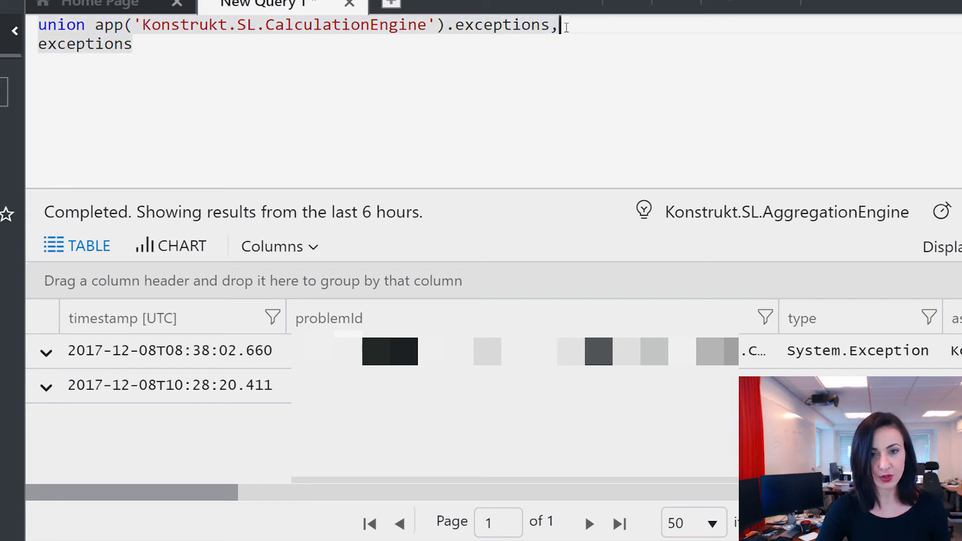
Step: Add Konstrukt.SL.Administration and Konstrukt.SL.Main exceptions lines to the union and run it
type("app('Konstrukt.SL.CalculationEngine').exceptions,,")
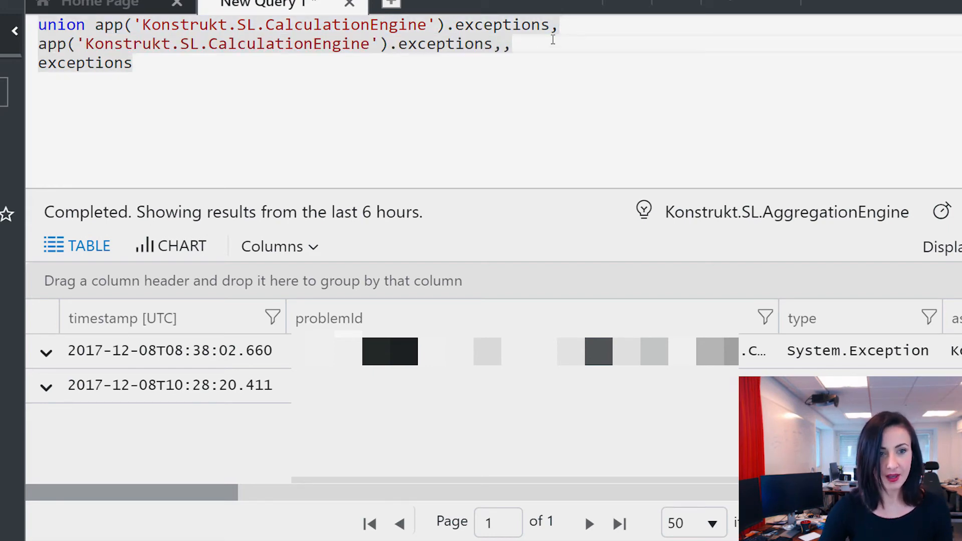
double_click(292, 44)
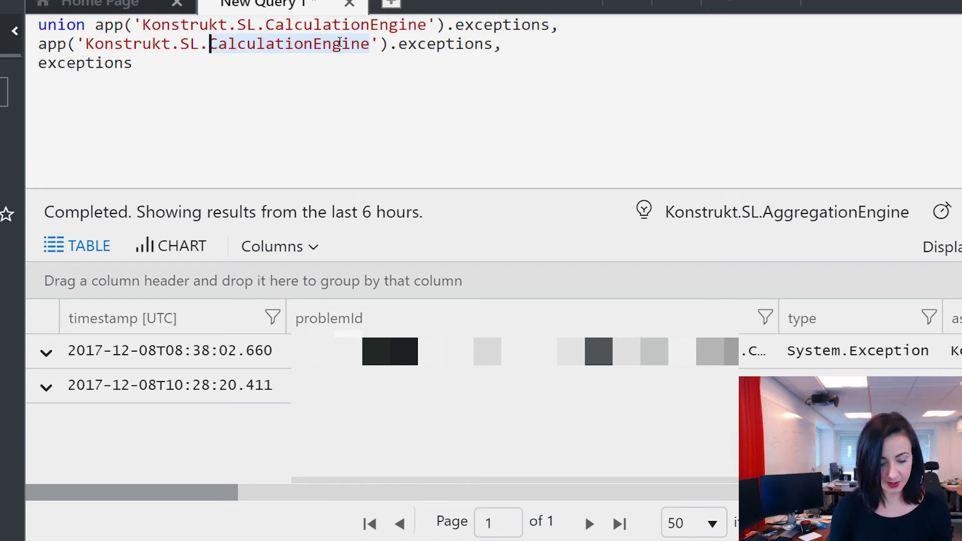
type("Administration').exceptions,")
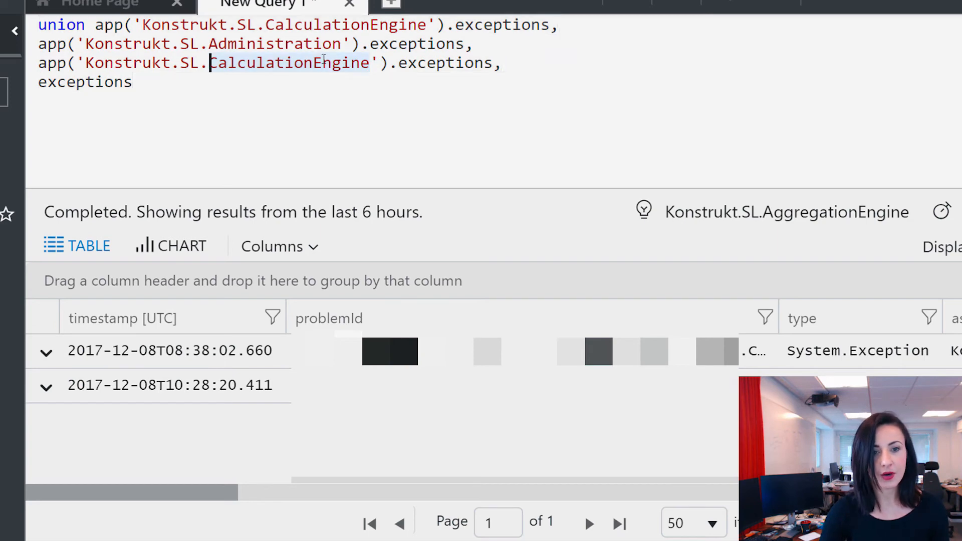
type("Main")
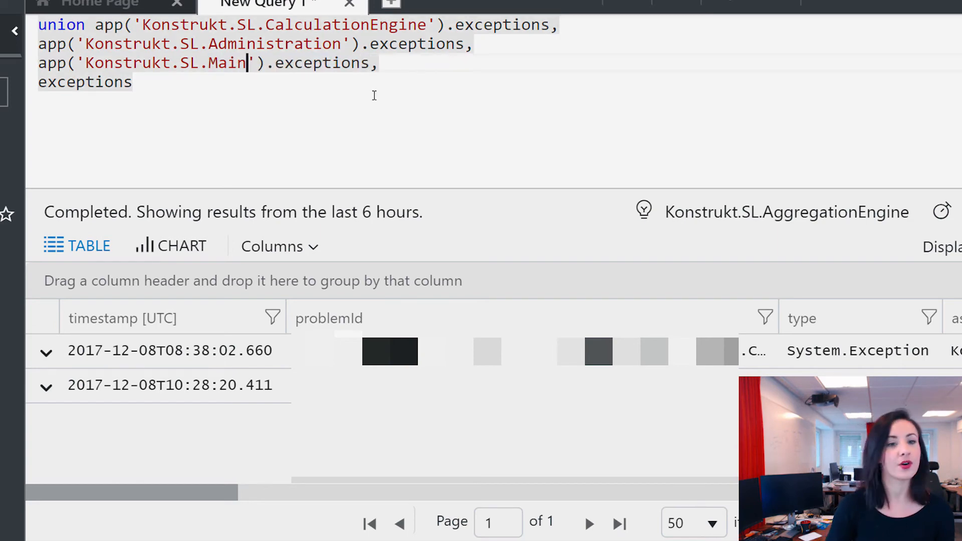
left_click(134, 81)
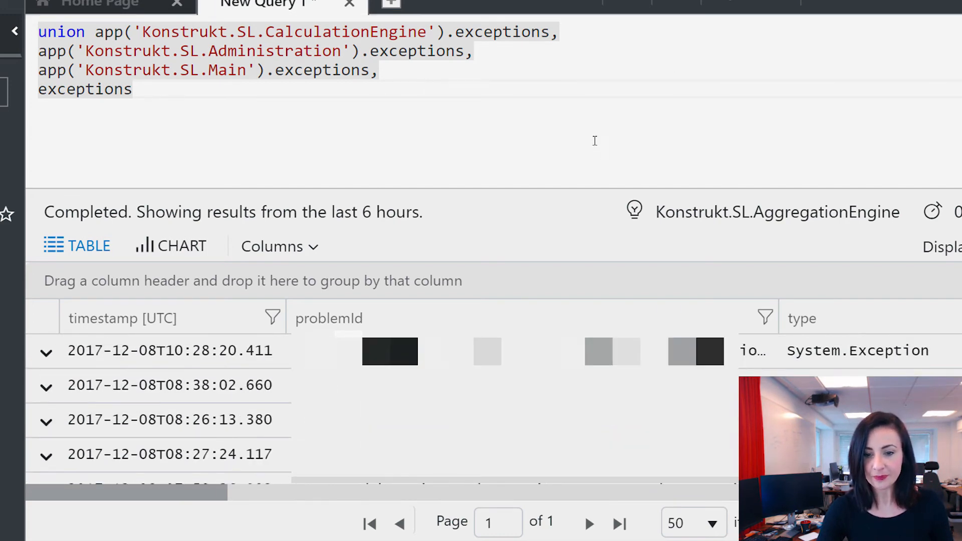
mouse_move(442, 101)
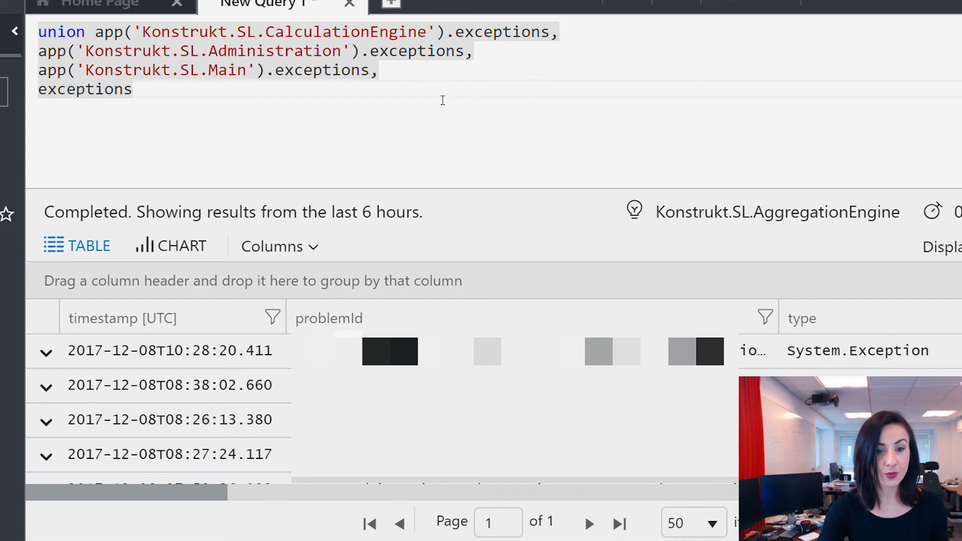
key("ctrl+a")
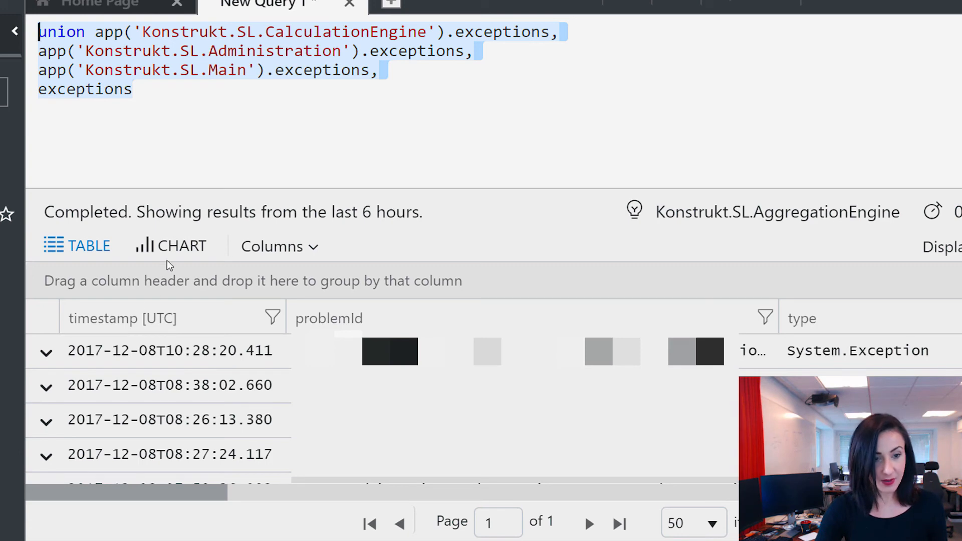
Step: Show results as a stacked column chart with ItemCount on the y-axis, split by AppName
left_click(180, 246)
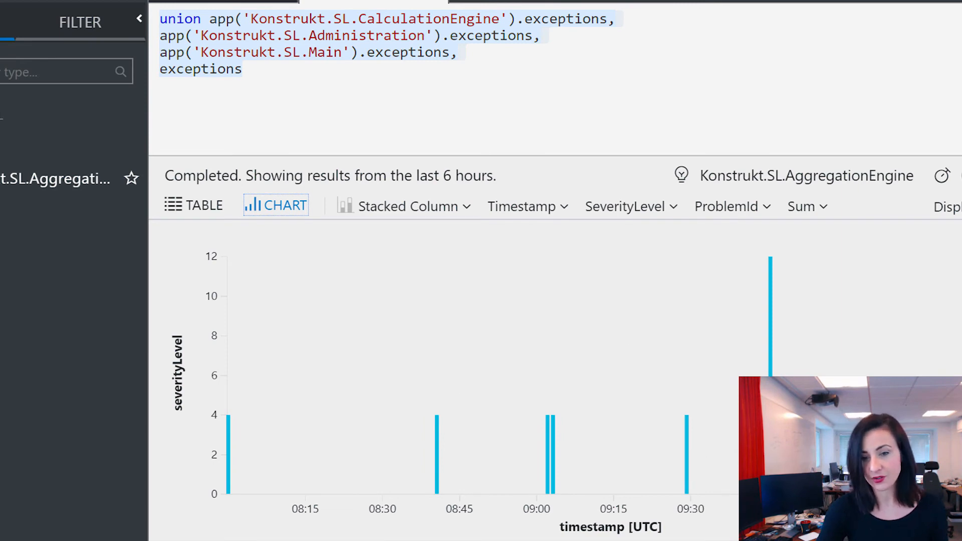
left_click(631, 206)
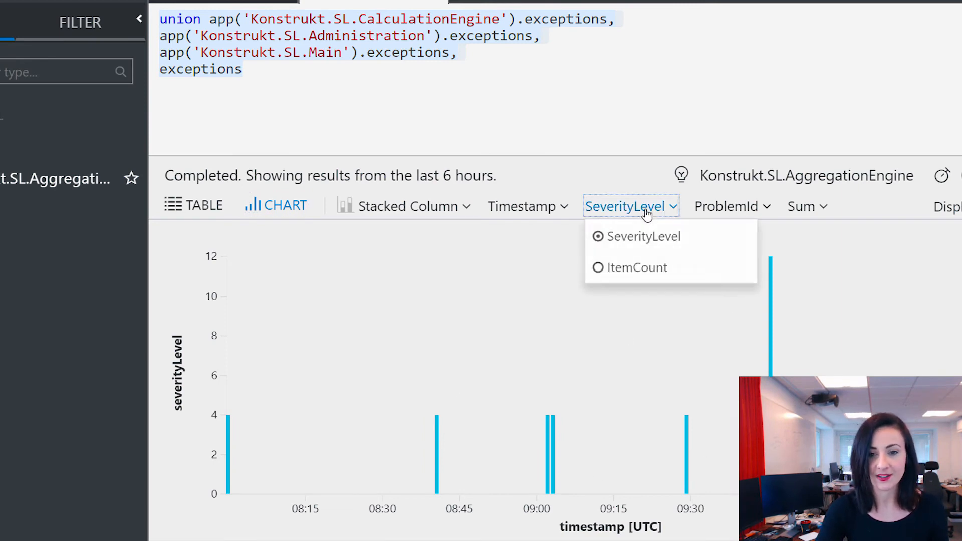
mouse_move(637, 267)
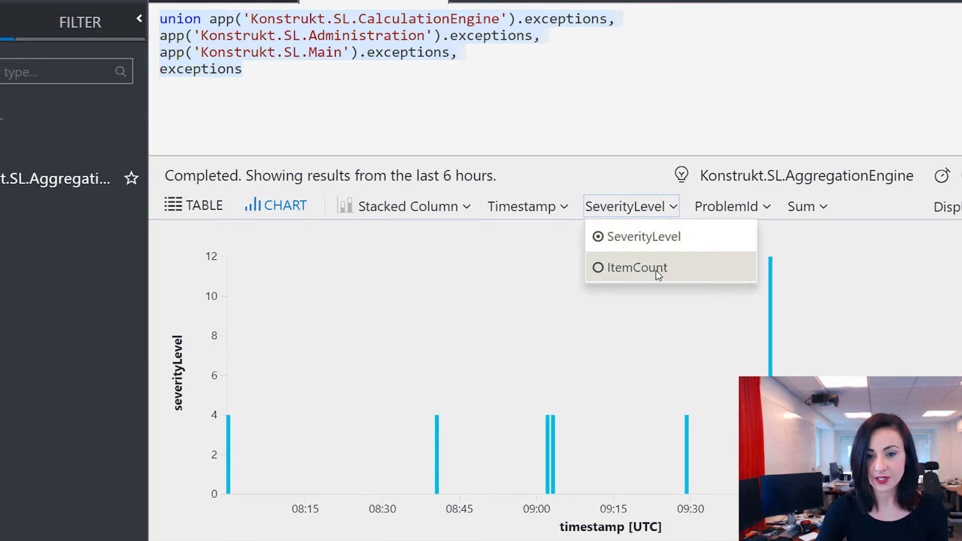
left_click(637, 267)
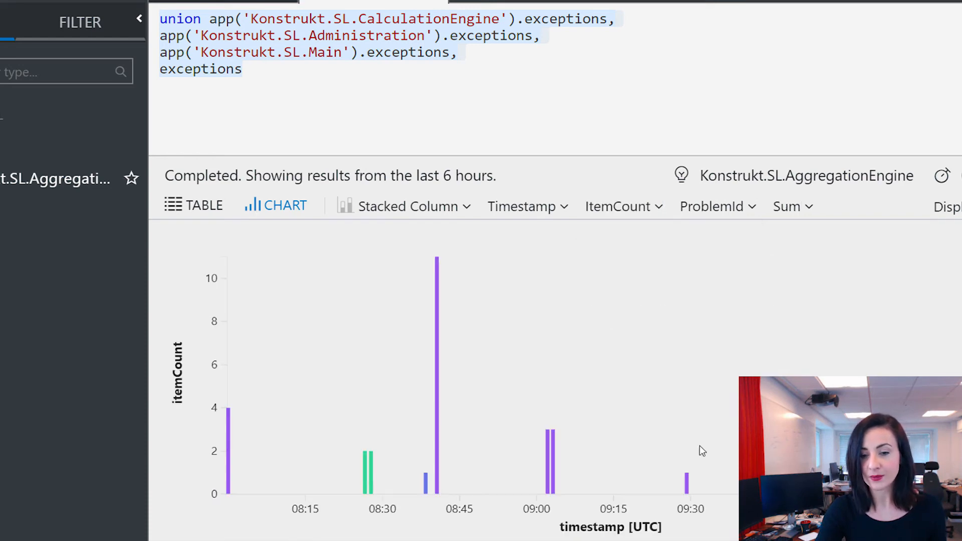
mouse_move(437, 261)
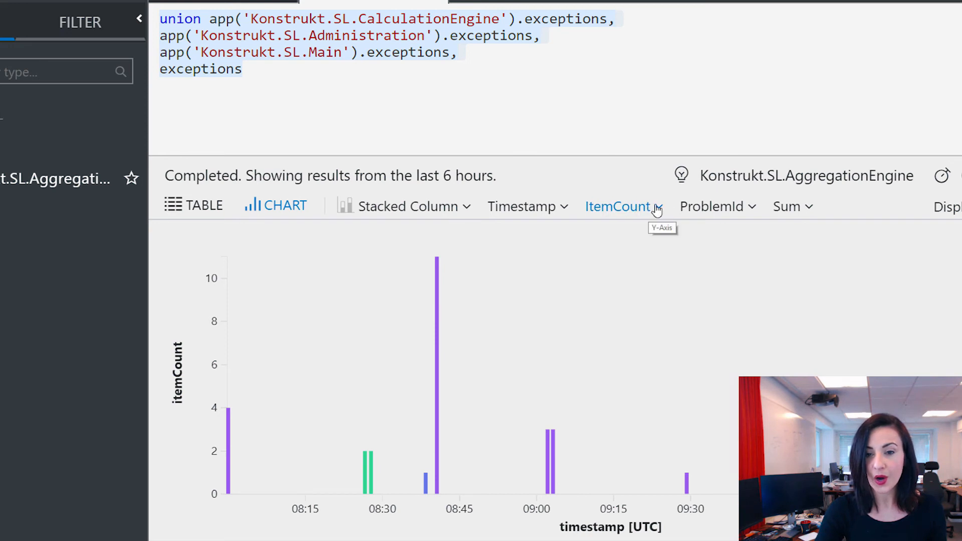
left_click(717, 206)
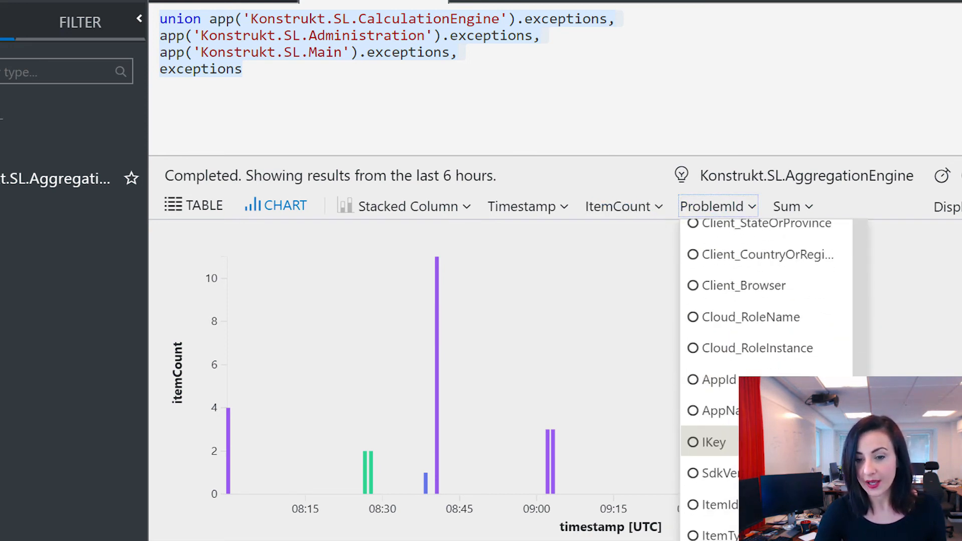
left_click(722, 410)
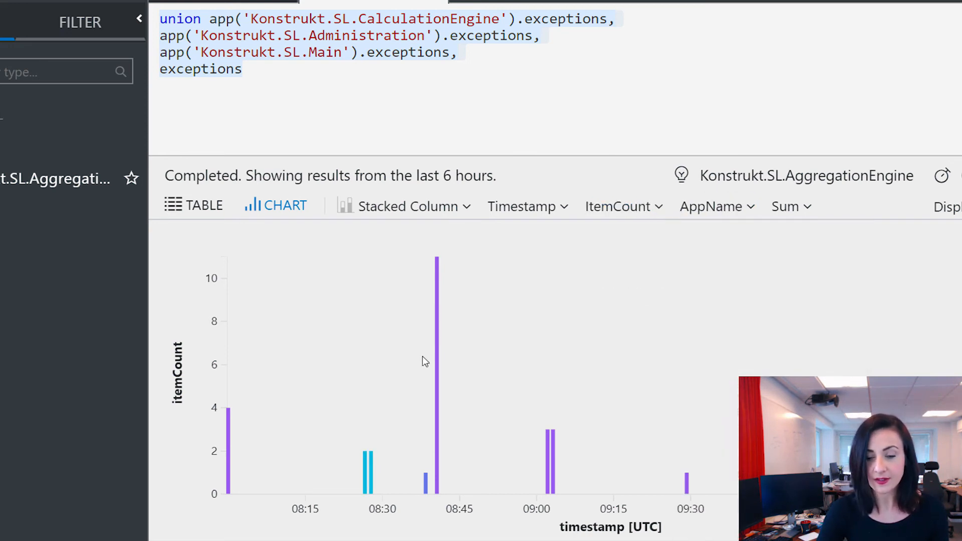
mouse_move(672, 355)
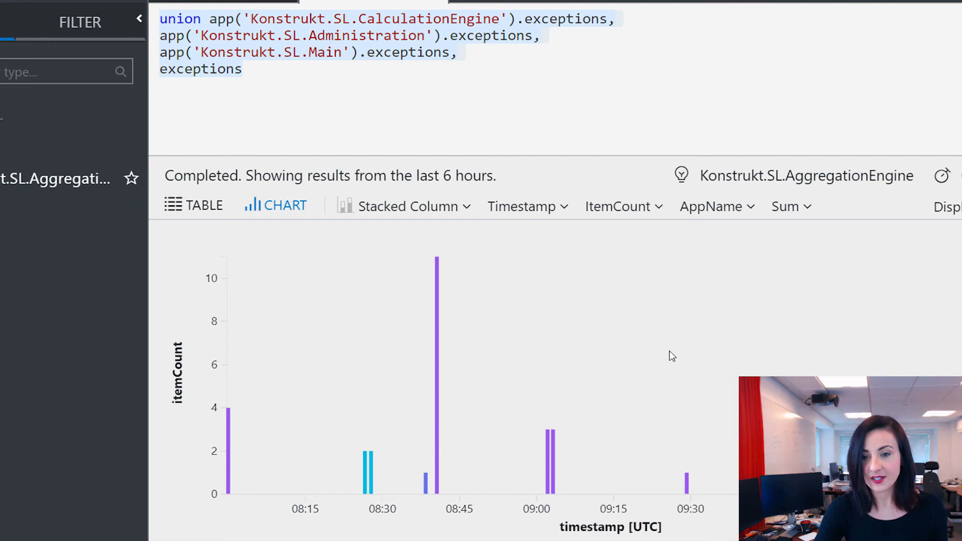
mouse_move(585, 444)
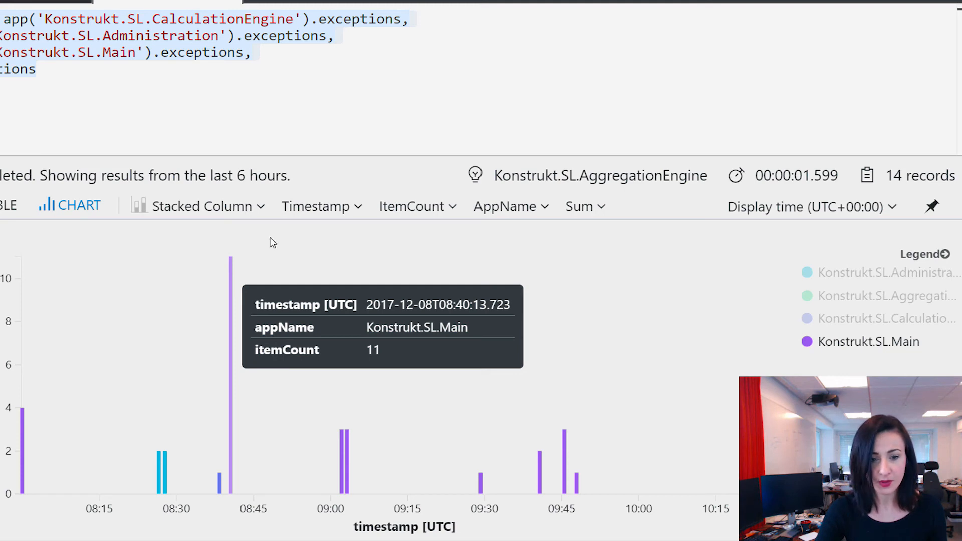
mouse_move(565, 442)
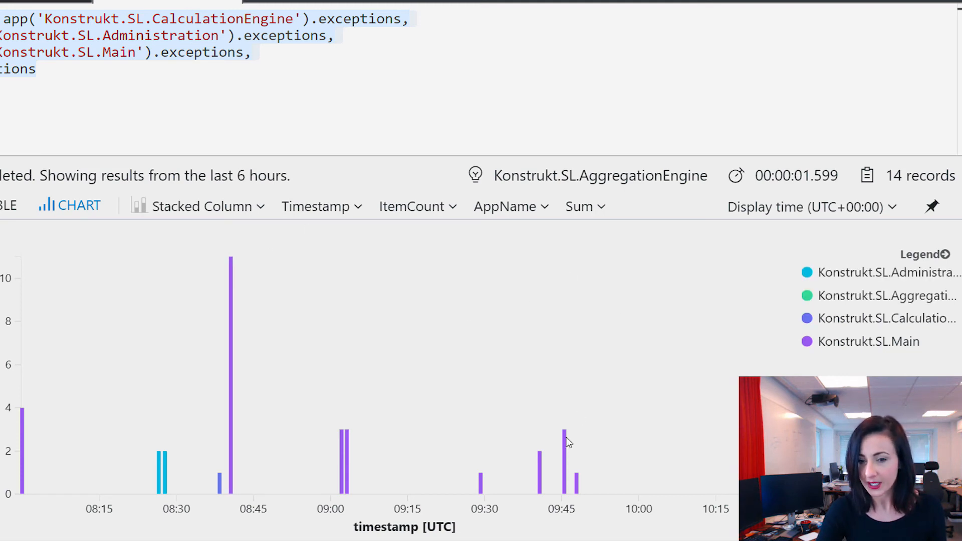
mouse_move(307, 472)
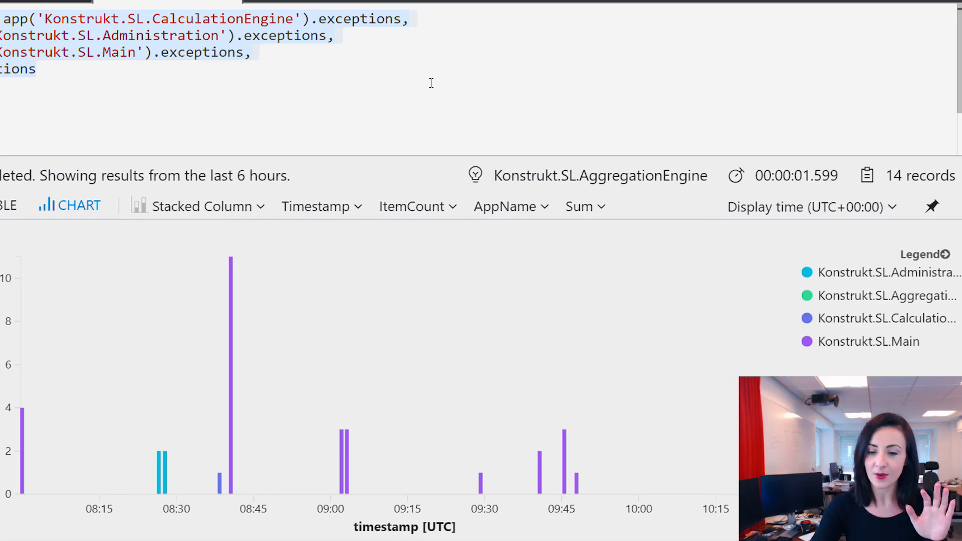
mouse_move(809, 117)
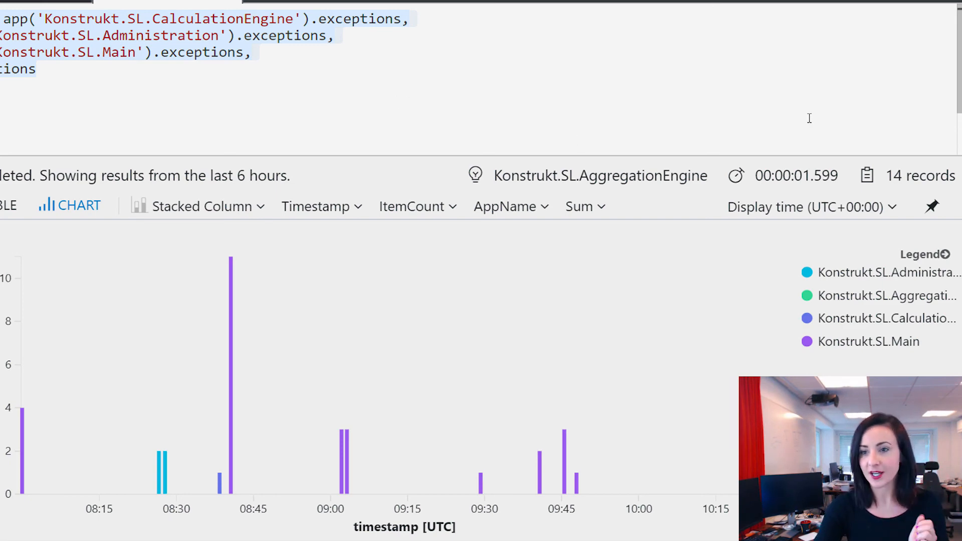
Step: Pin the four-app exceptions chart to a shared dashboard
left_click(932, 207)
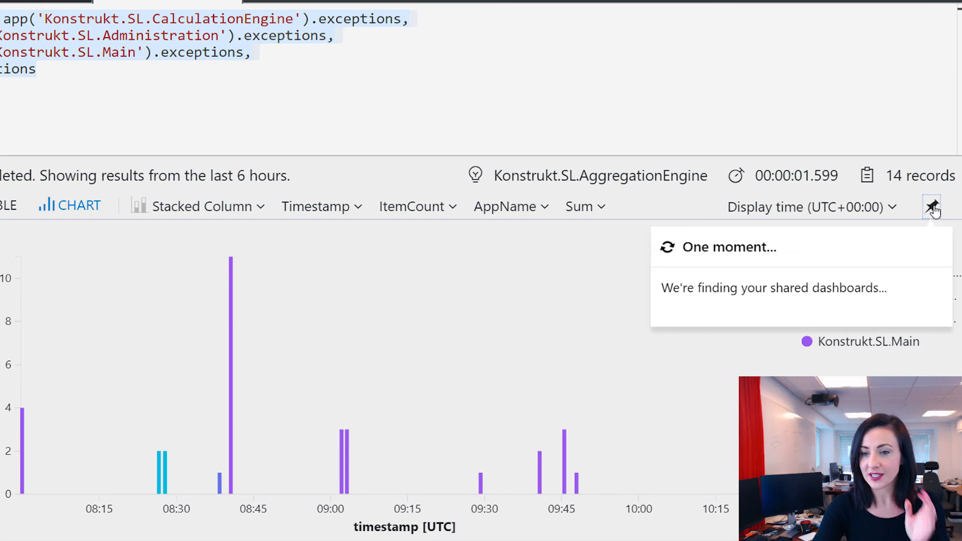